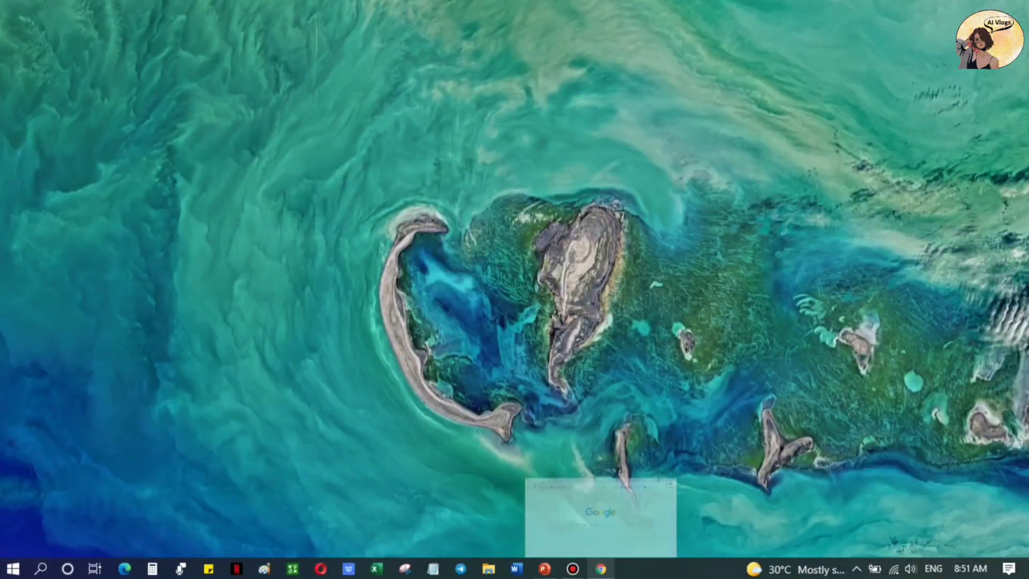
Step: Launch Google Chrome from the taskbar to reach Brother's Mobile Print Apps page
left_click(598, 568)
type("brother")
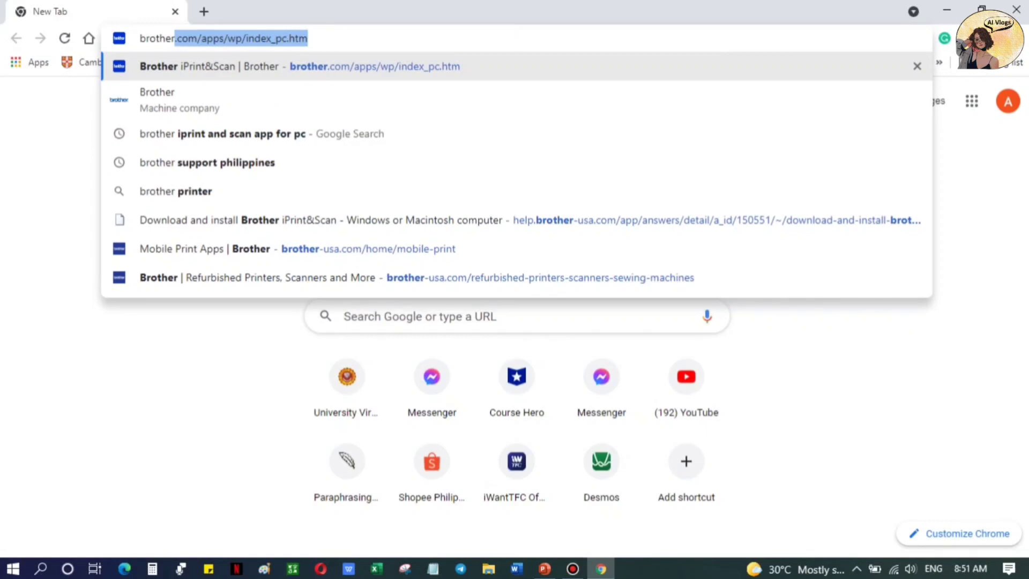
mouse_move(295, 248)
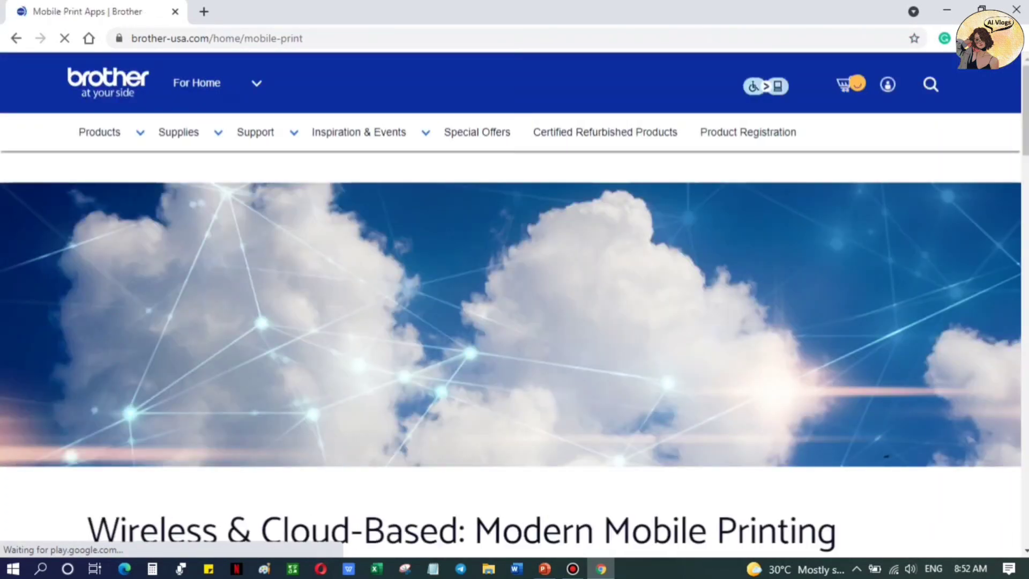
Step: Scroll to the iPrint&Scan downloads and open Brother Solutions Center Philippines in a new tab
scroll("down", 3)
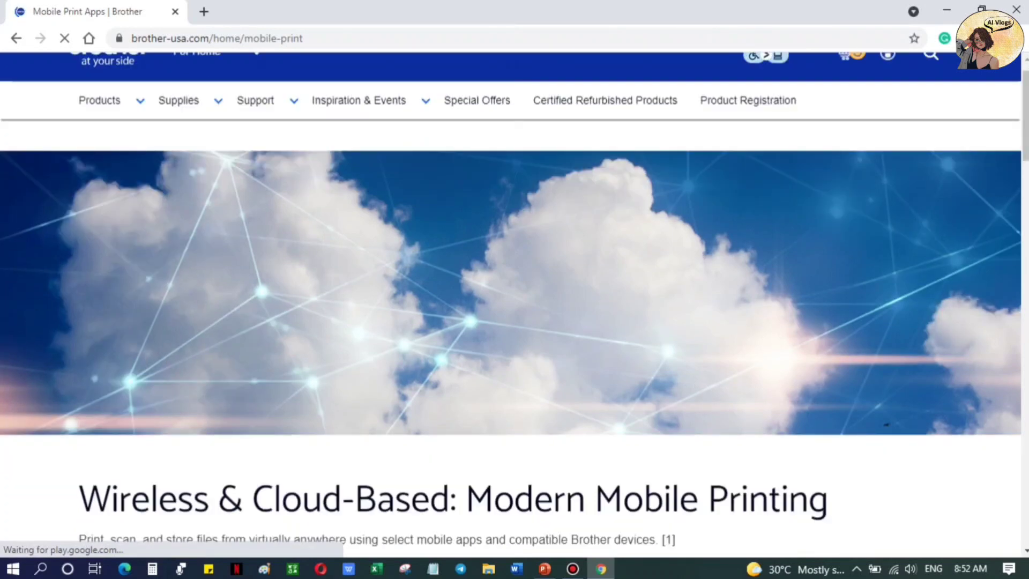
scroll("down", 3)
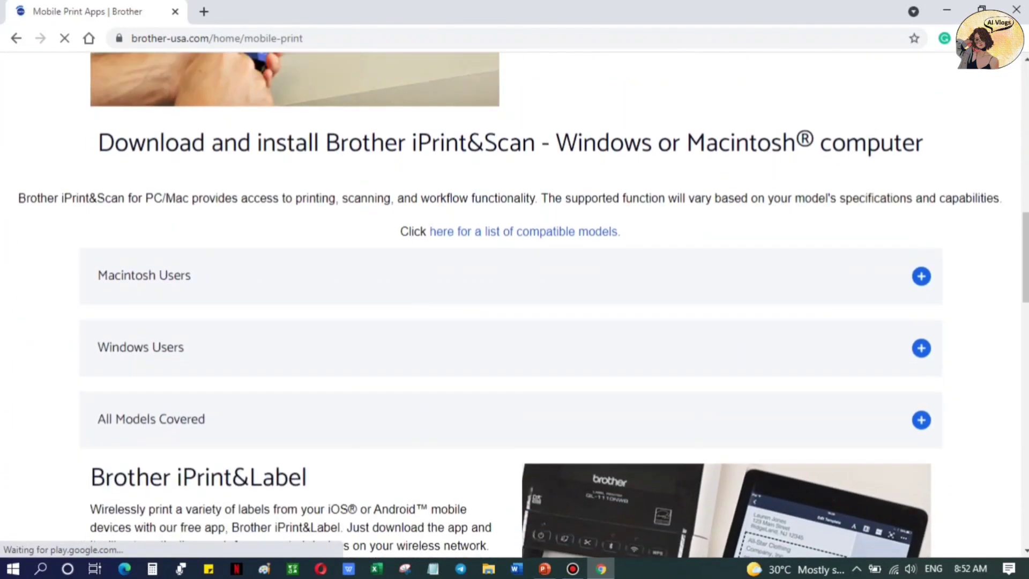
scroll("down", 3)
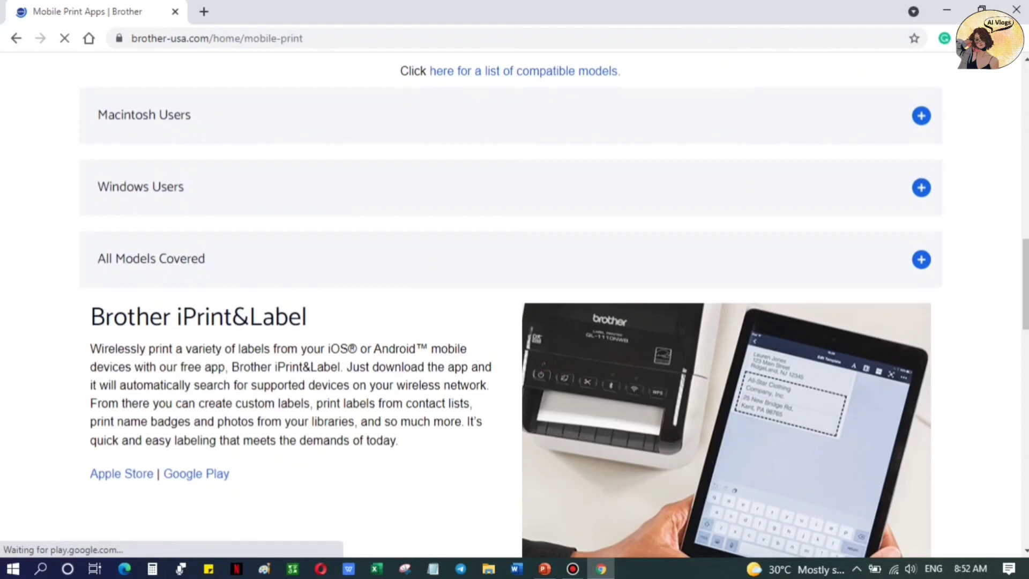
left_click(921, 187)
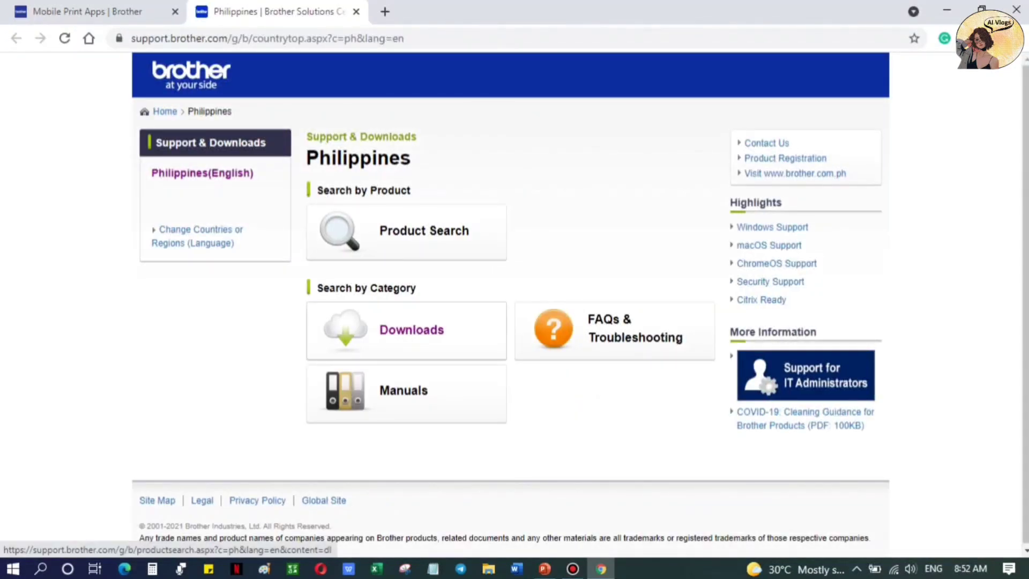
Step: Go to Downloads and search for the DCP-T420W model
left_click(411, 329)
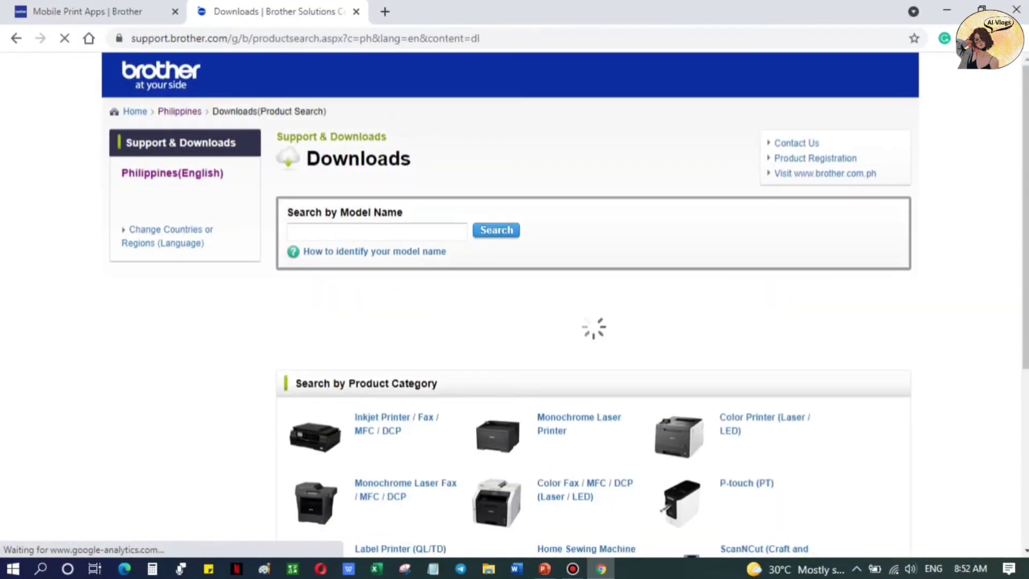
left_click(376, 231)
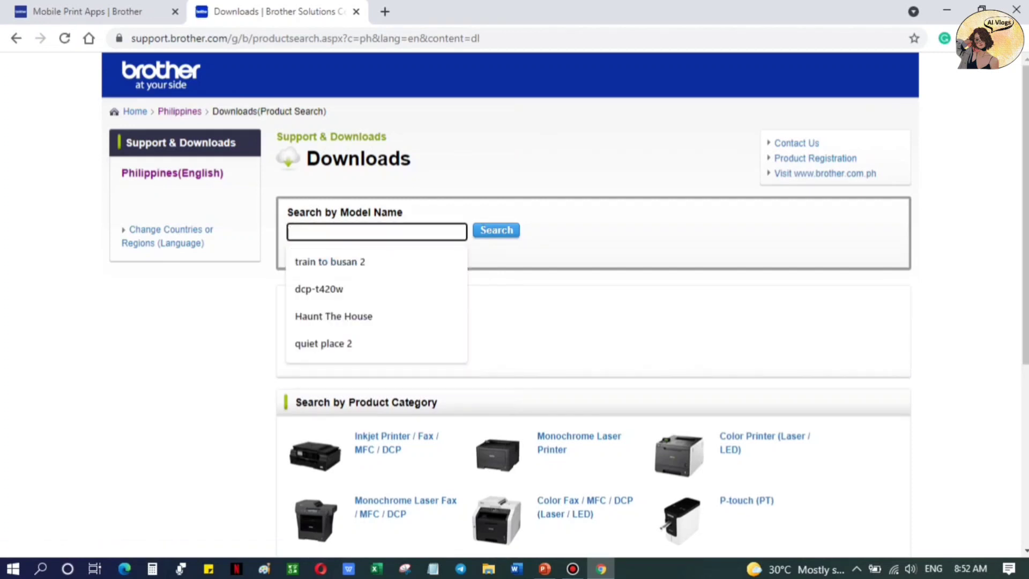
left_click(319, 288)
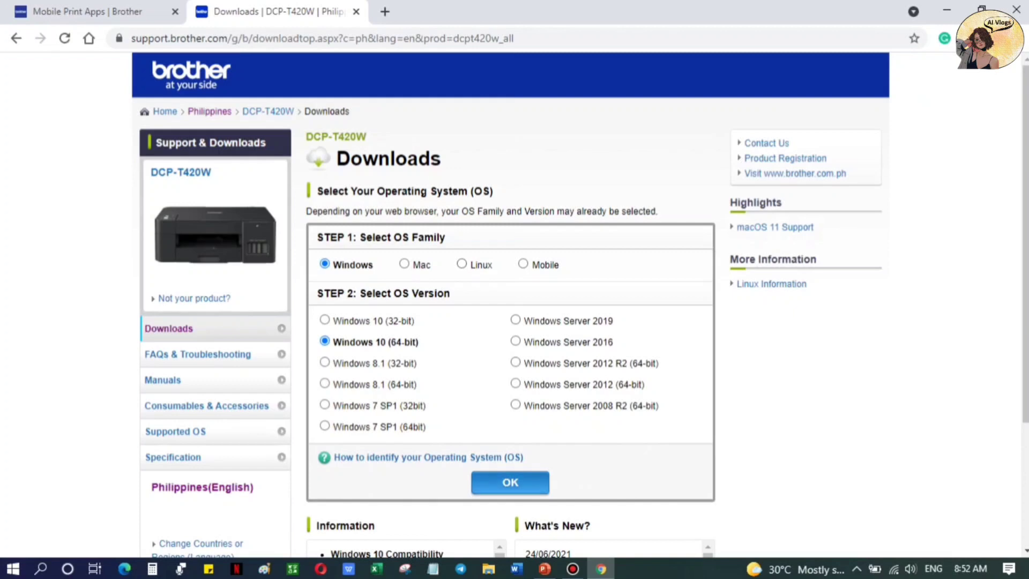
Step: Confirm Windows 10 (64-bit) and open the Full Driver & Software Package
left_click(510, 482)
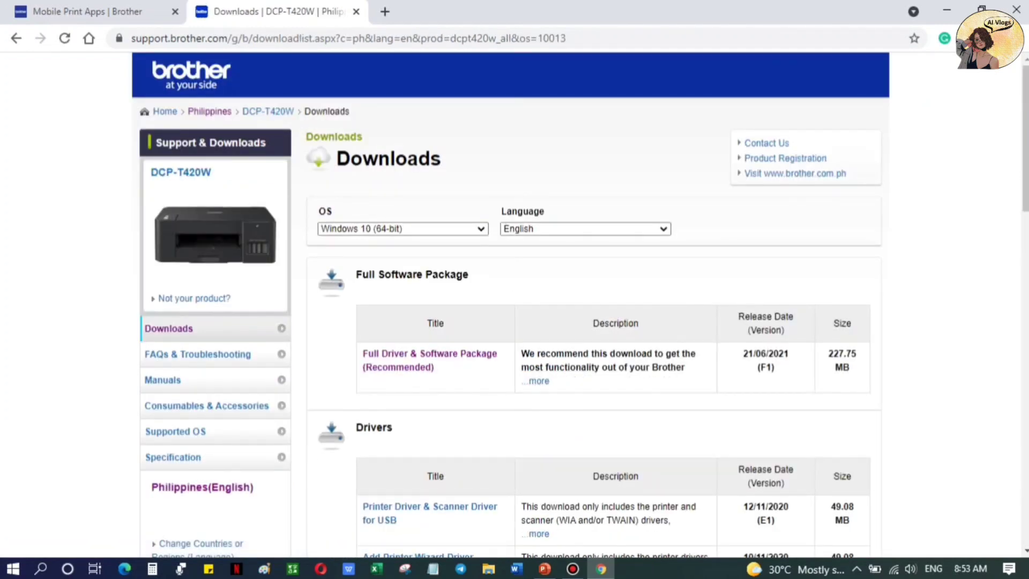
scroll("down", 3)
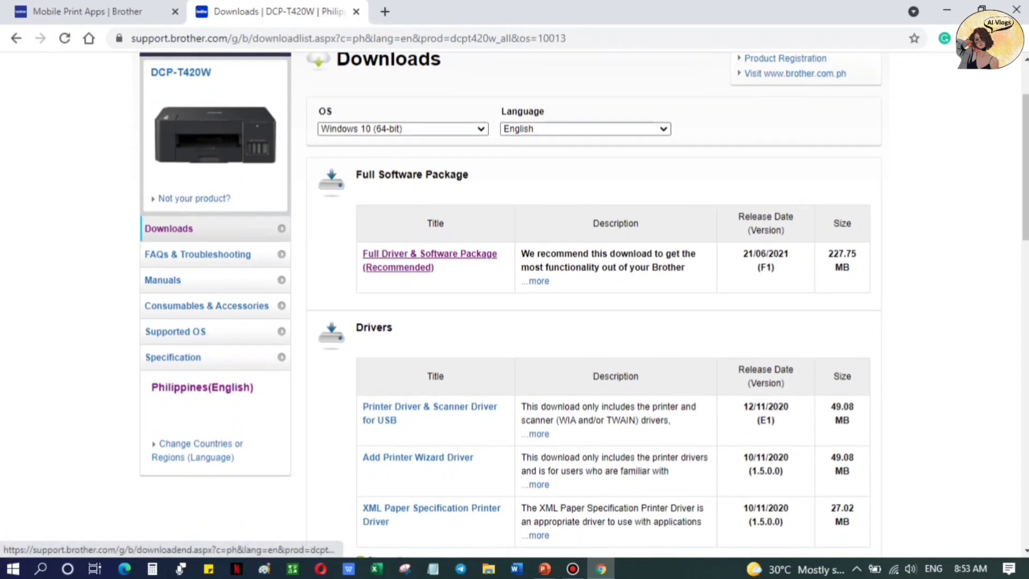
left_click(429, 260)
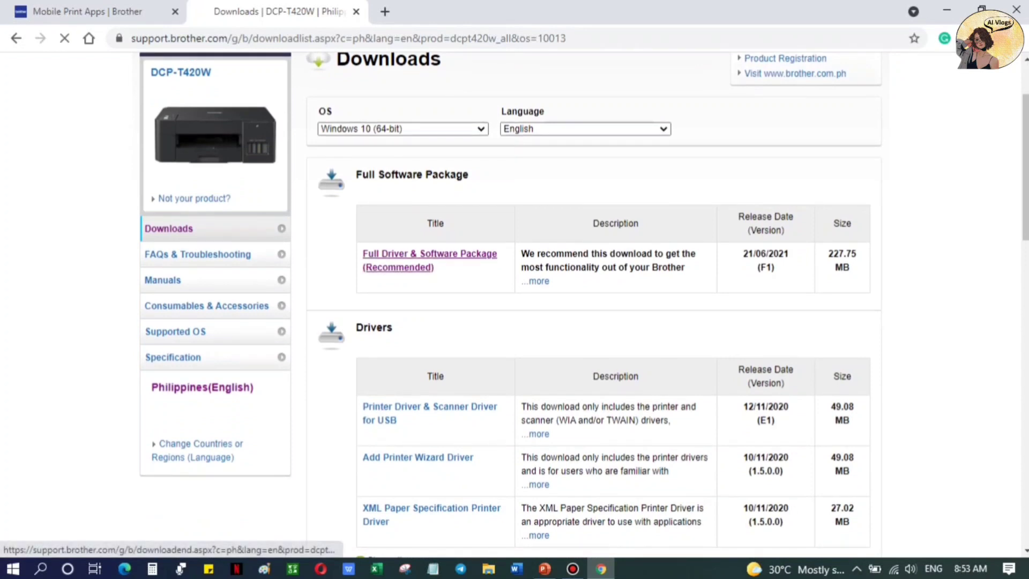
left_click(429, 260)
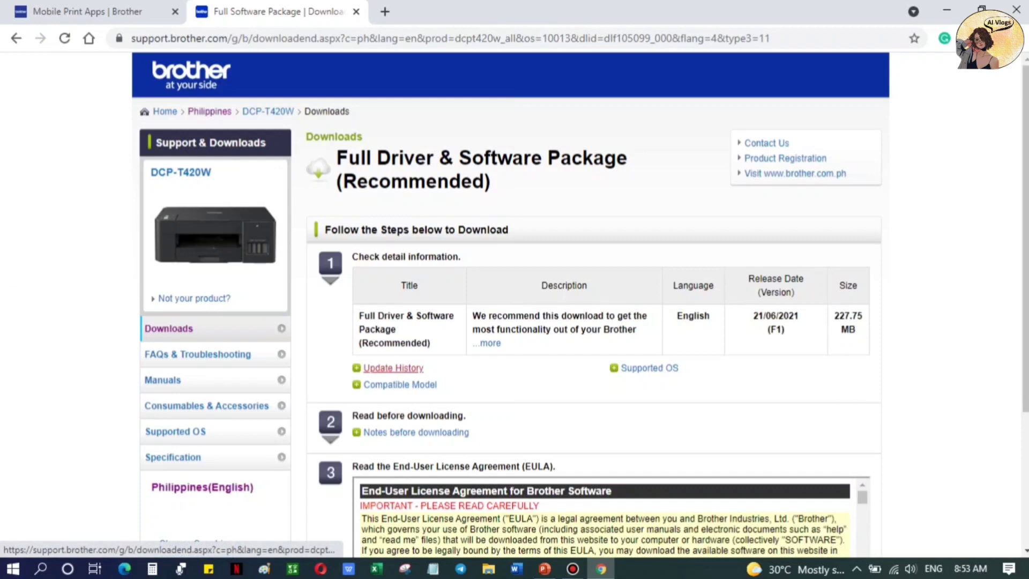
Step: Agree to the EULA and start the package download
scroll("down", 3)
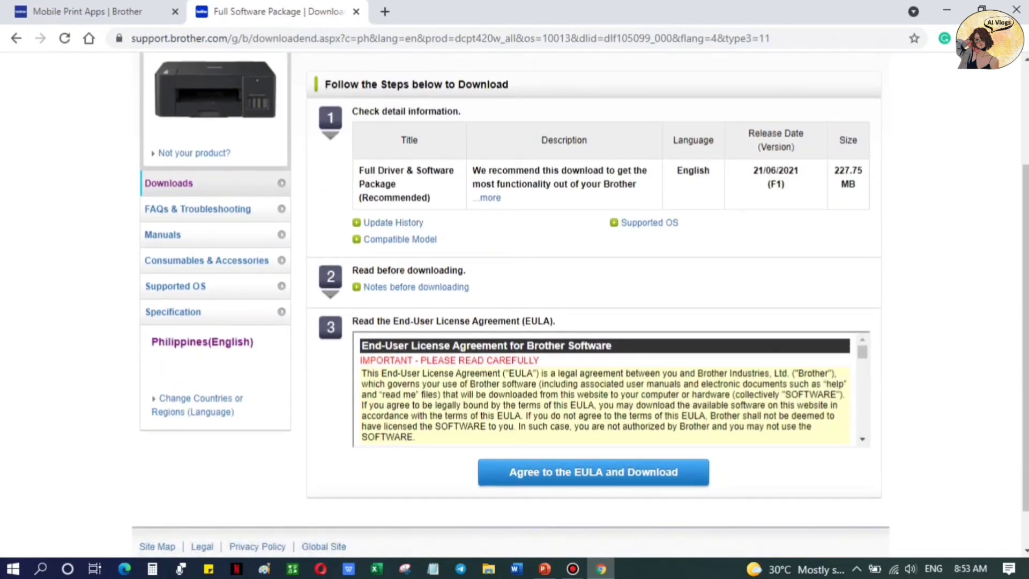
left_click(591, 471)
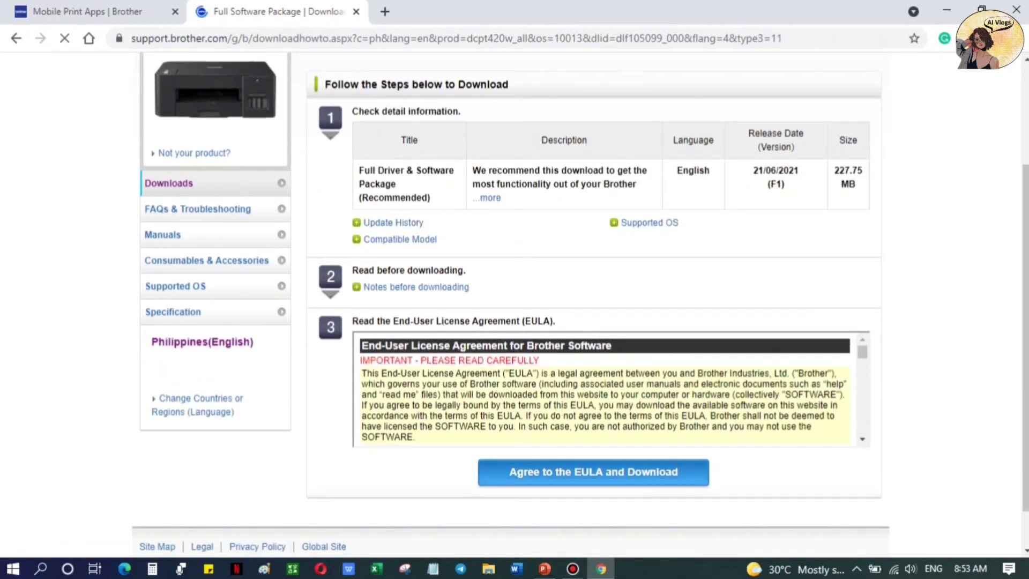
left_click(591, 471)
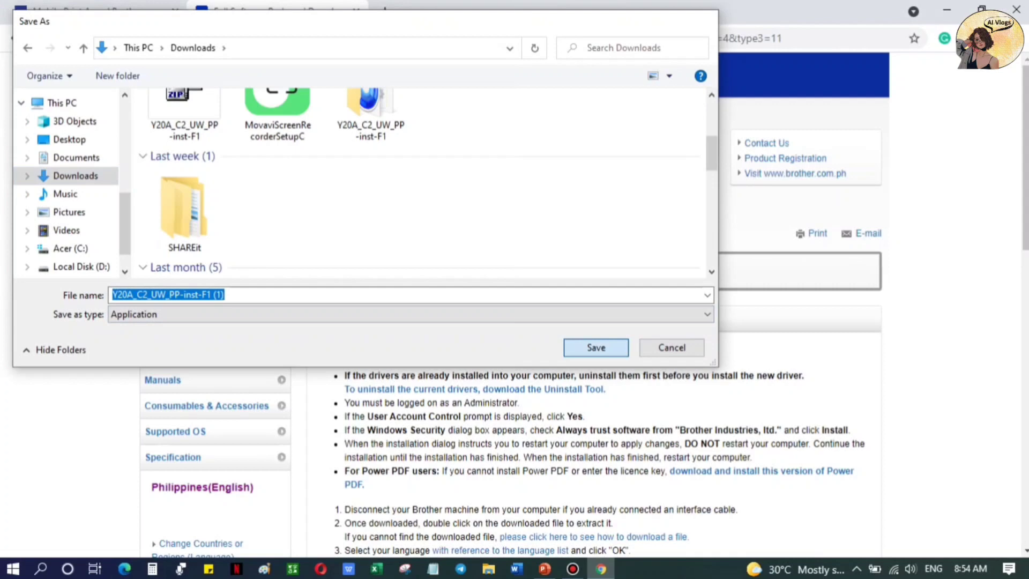
Step: Save the Y20A_C2_UW_PP-inst-F1 installer into the Downloads folder
left_click(594, 347)
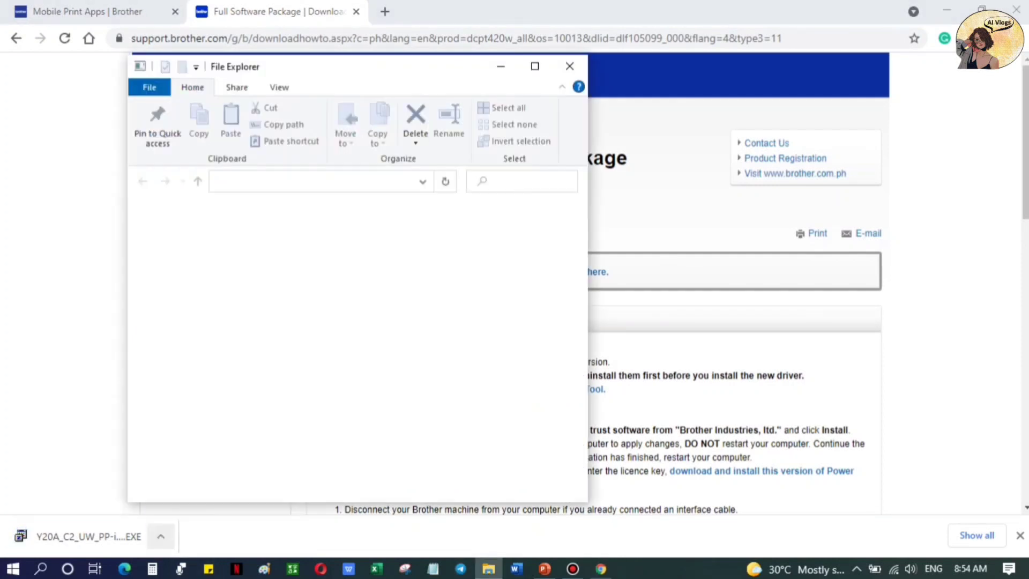
Step: Open Downloads in File Explorer and run the Y20A_C2_UW_PP-inst-F1 installer
left_click(191, 365)
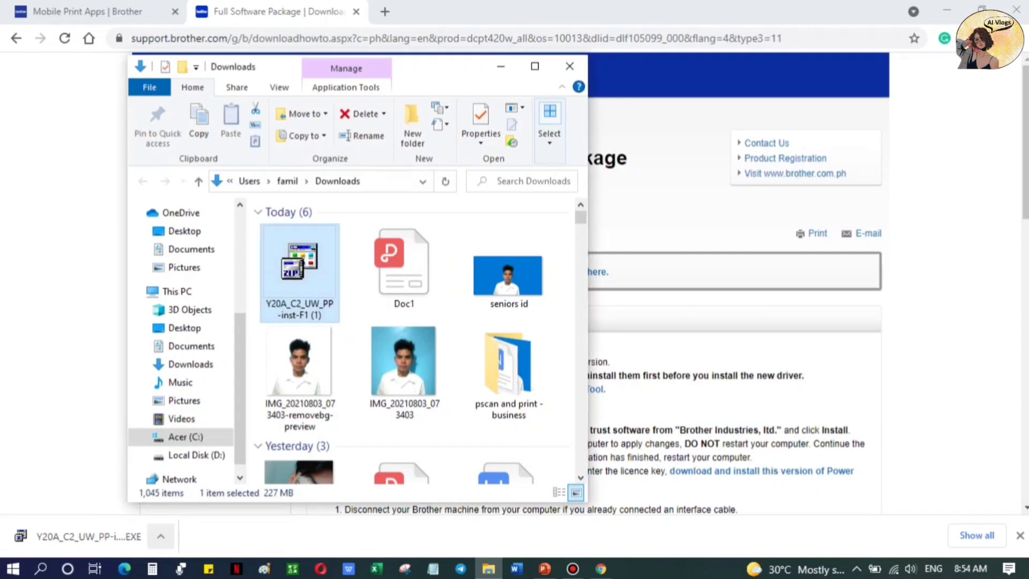
double_click(299, 263)
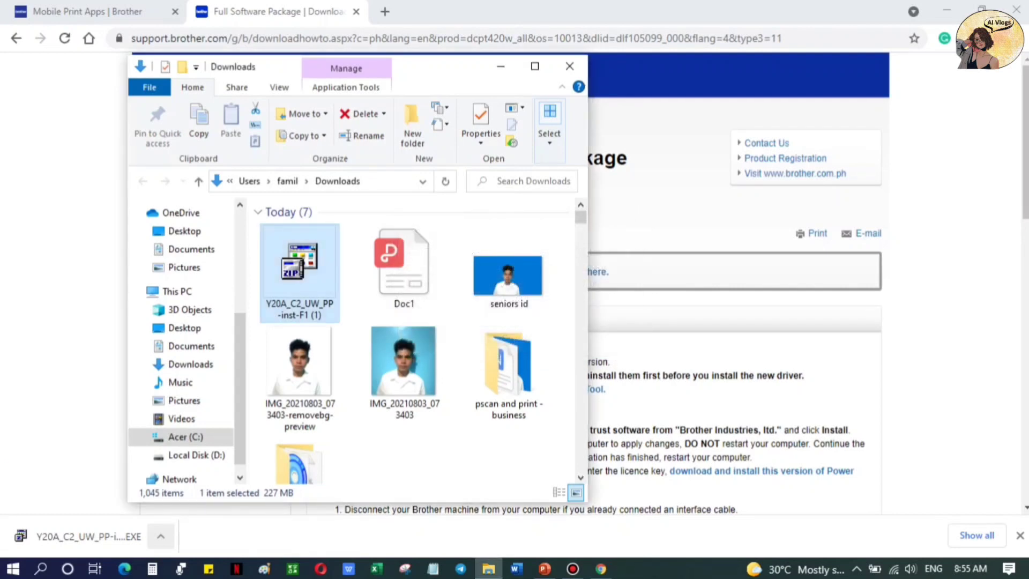
double_click(299, 269)
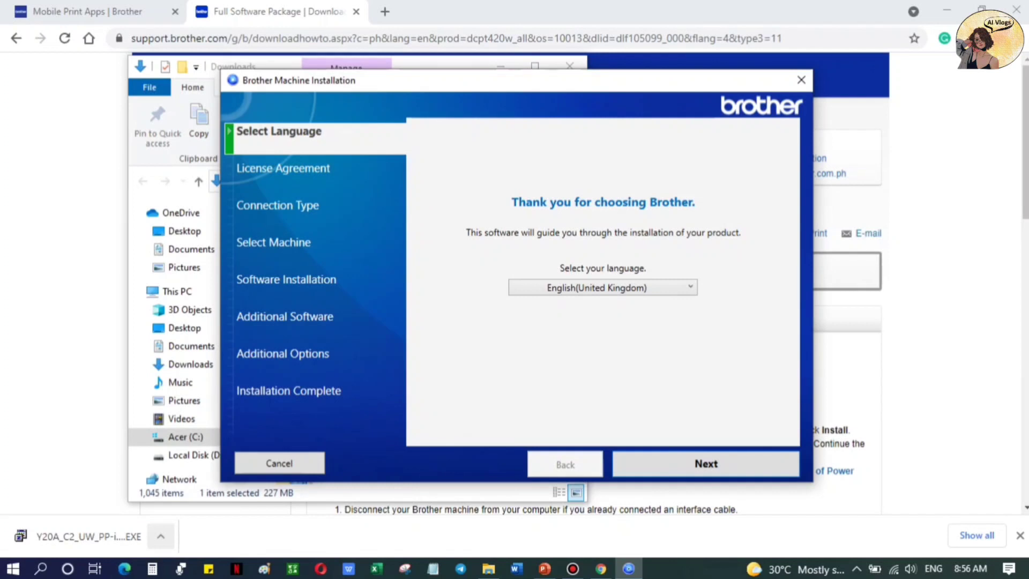
Step: Choose English (United States) as installer language and accept the licence agreement
left_click(602, 287)
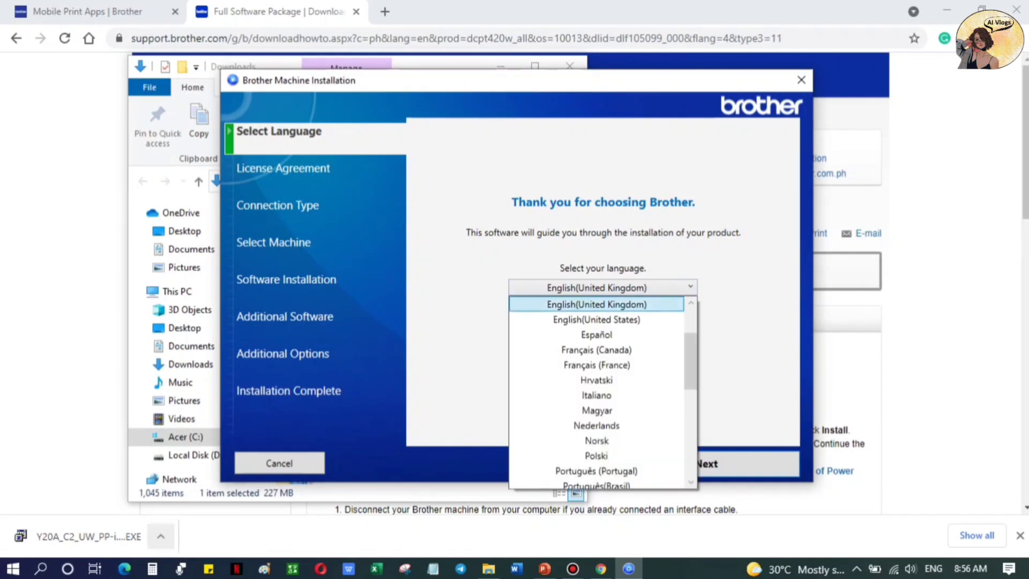
left_click(595, 319)
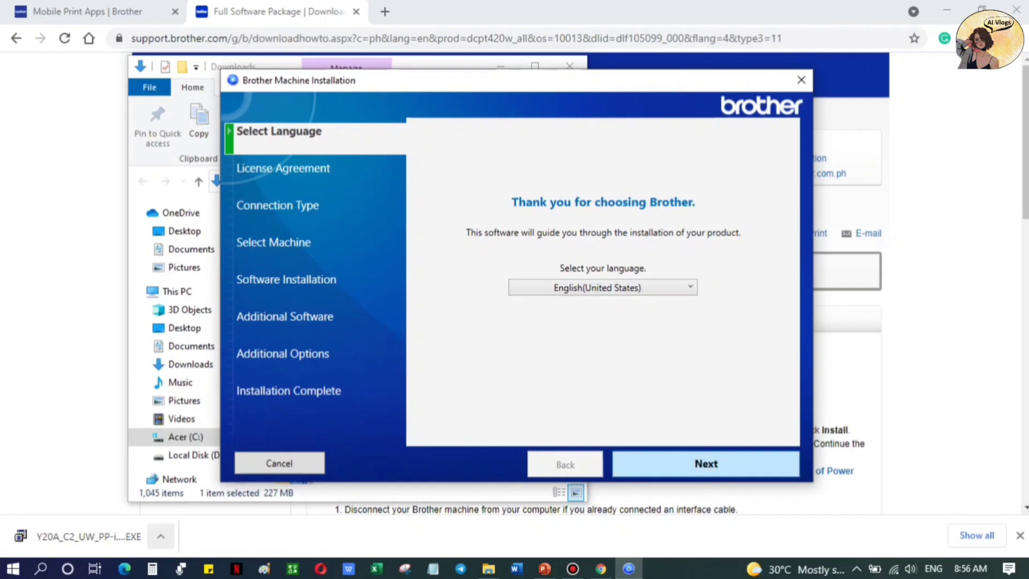
left_click(706, 463)
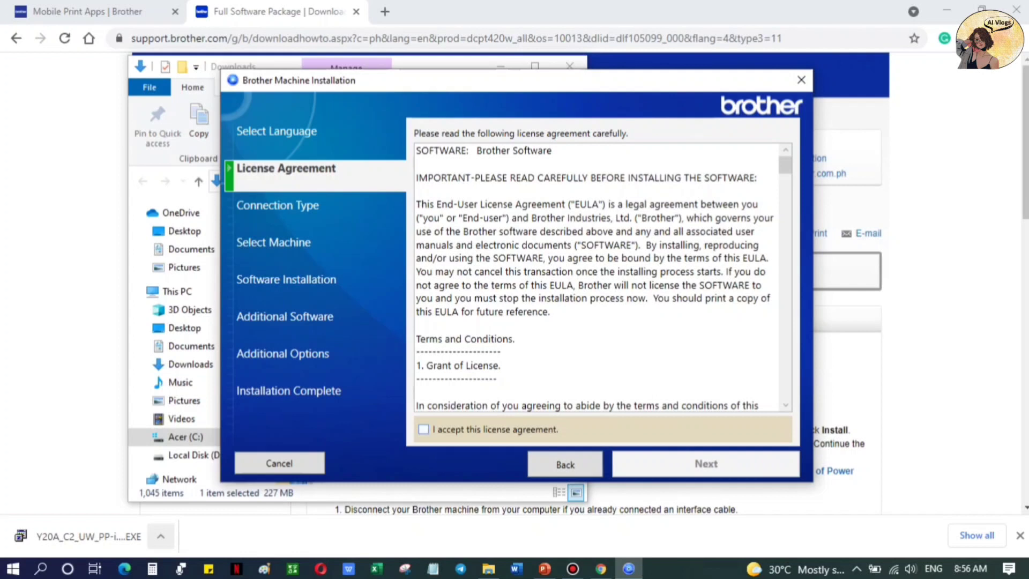
left_click(423, 429)
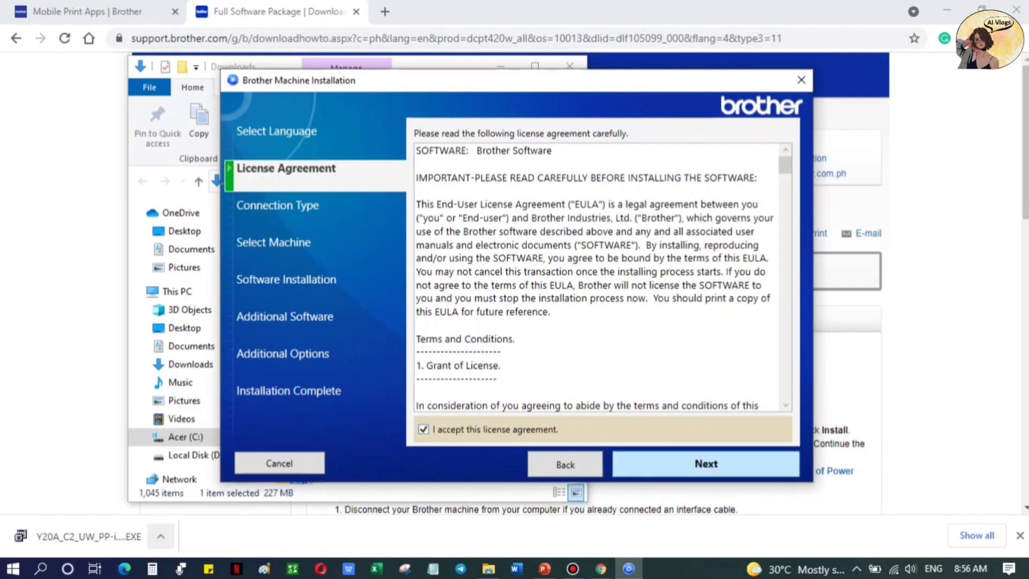
left_click(706, 463)
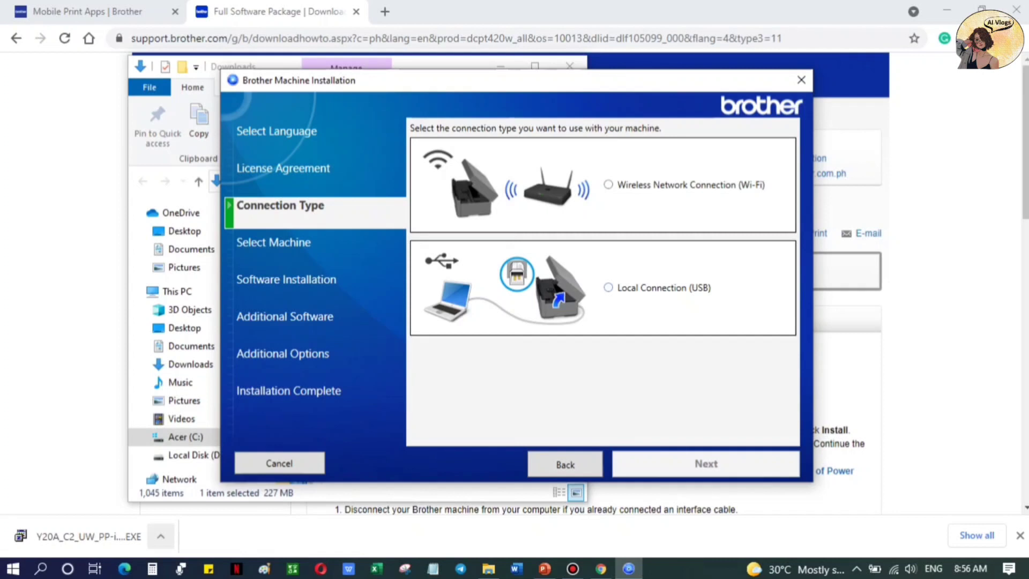
Step: Choose Local Connection (USB) and keep the Standard (Recommended) installation
left_click(608, 287)
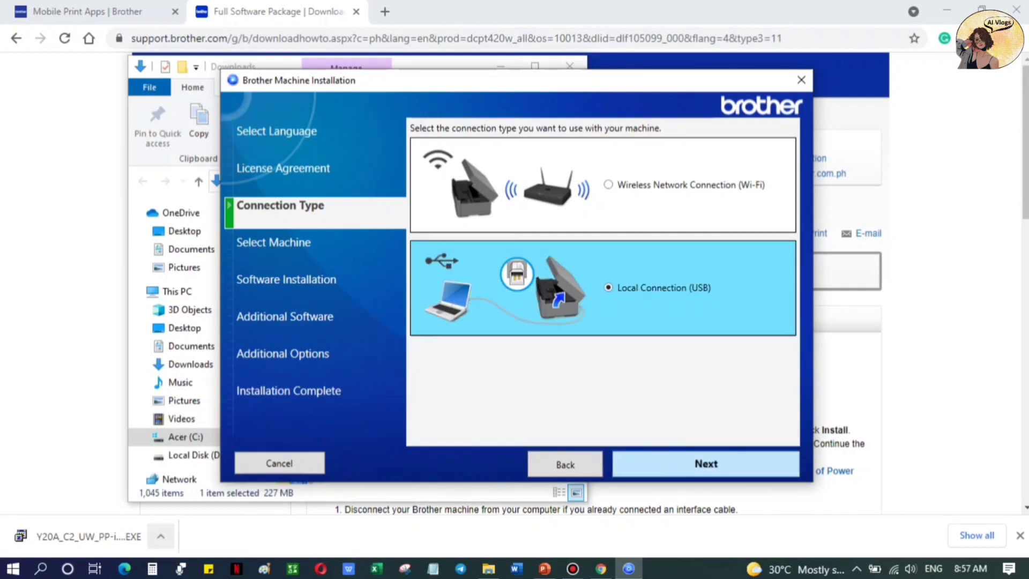
left_click(705, 463)
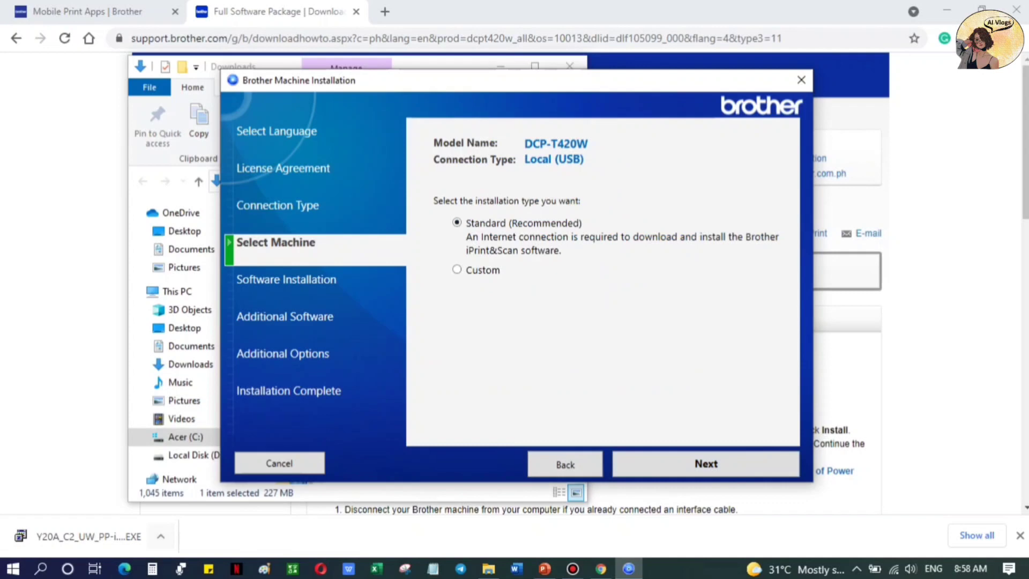
left_click(705, 463)
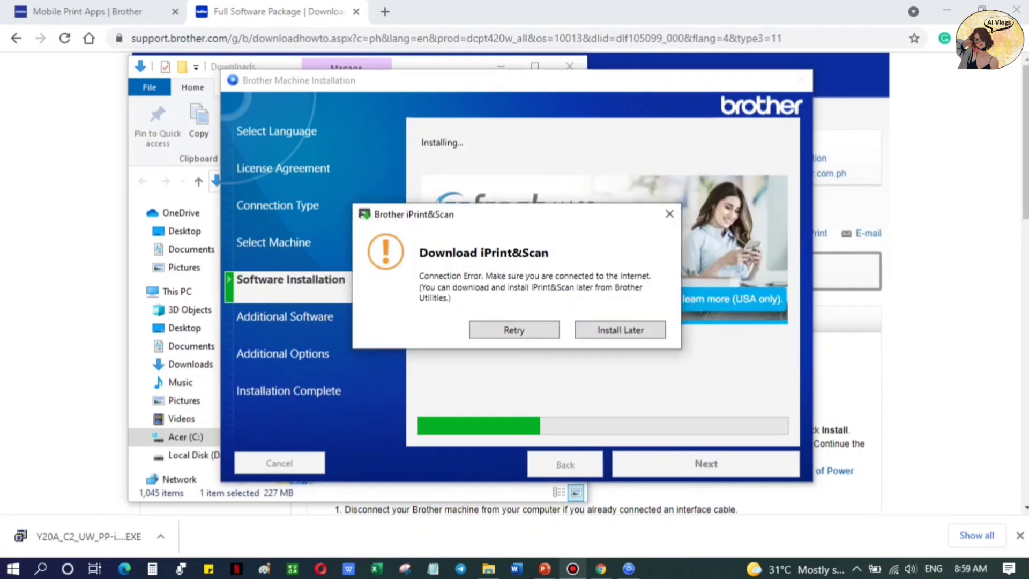
Step: Defer iPrint&Scan with Install Later, then install PaperPort and accept its license
left_click(514, 330)
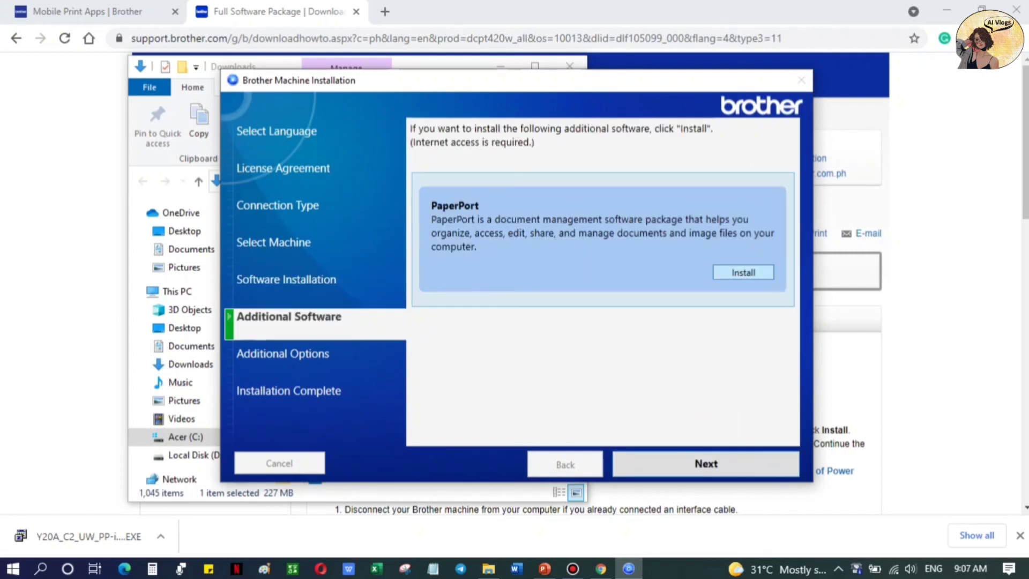
left_click(743, 272)
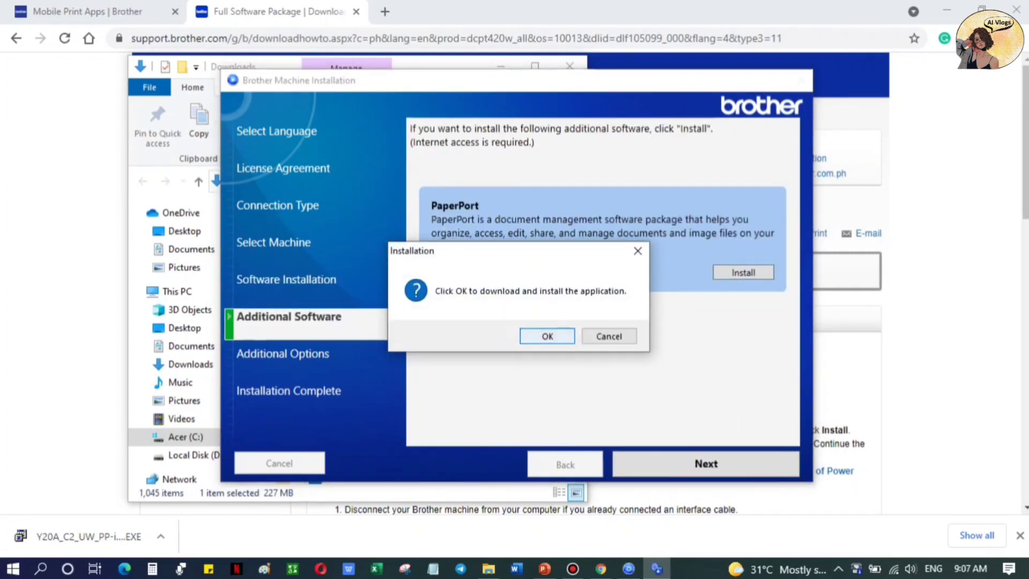
left_click(547, 335)
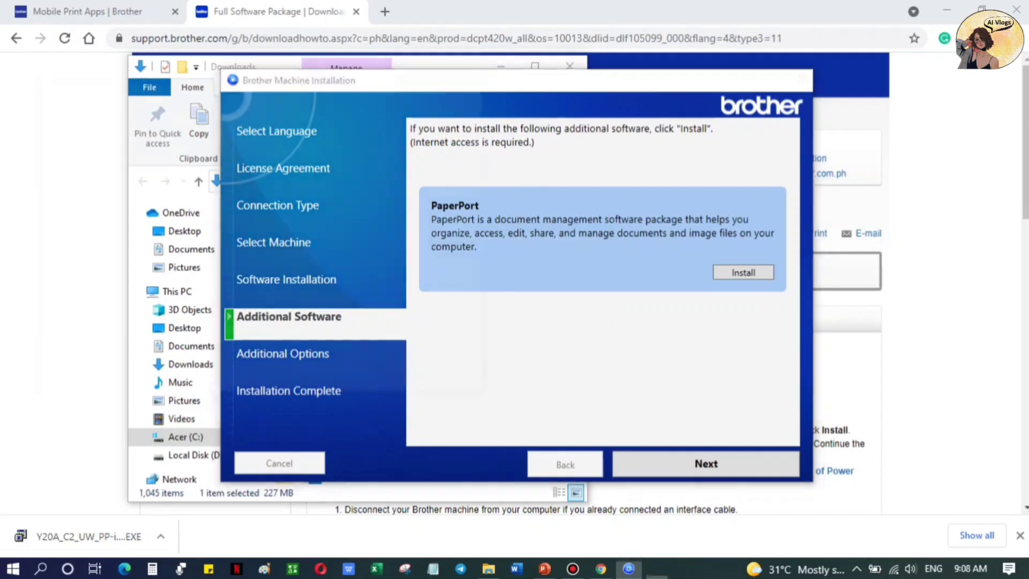
left_click(742, 272)
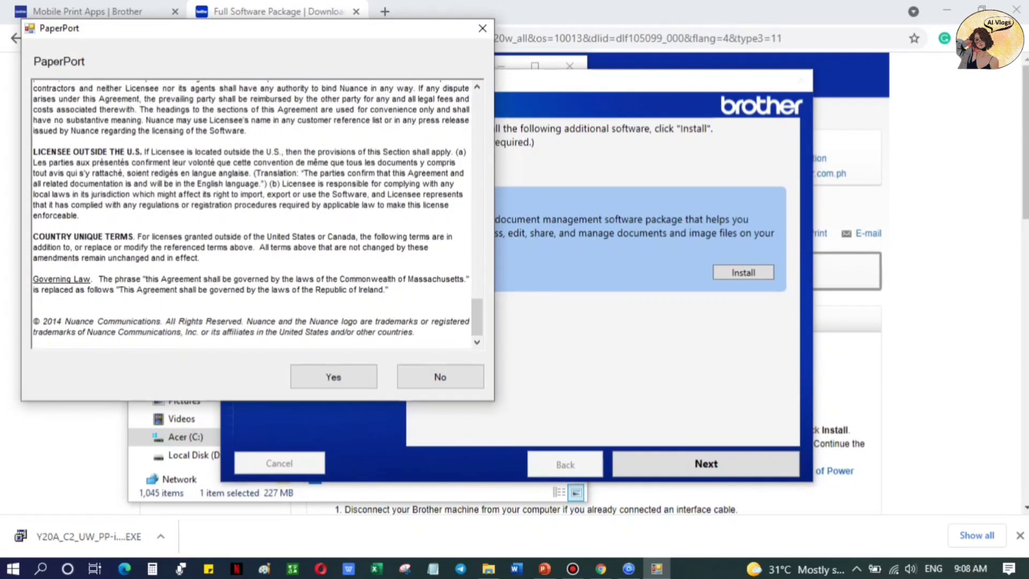
left_click(333, 376)
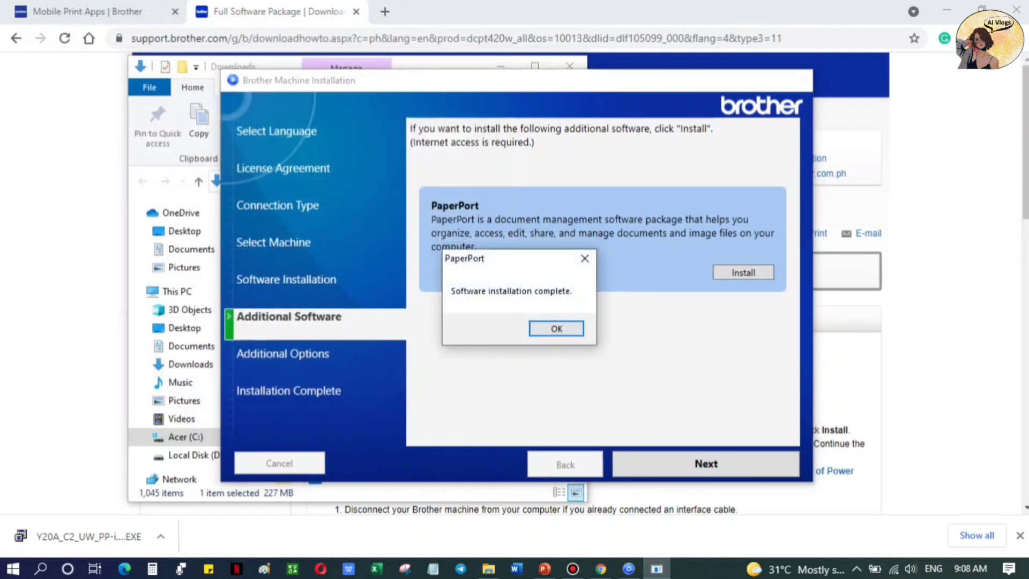
left_click(555, 328)
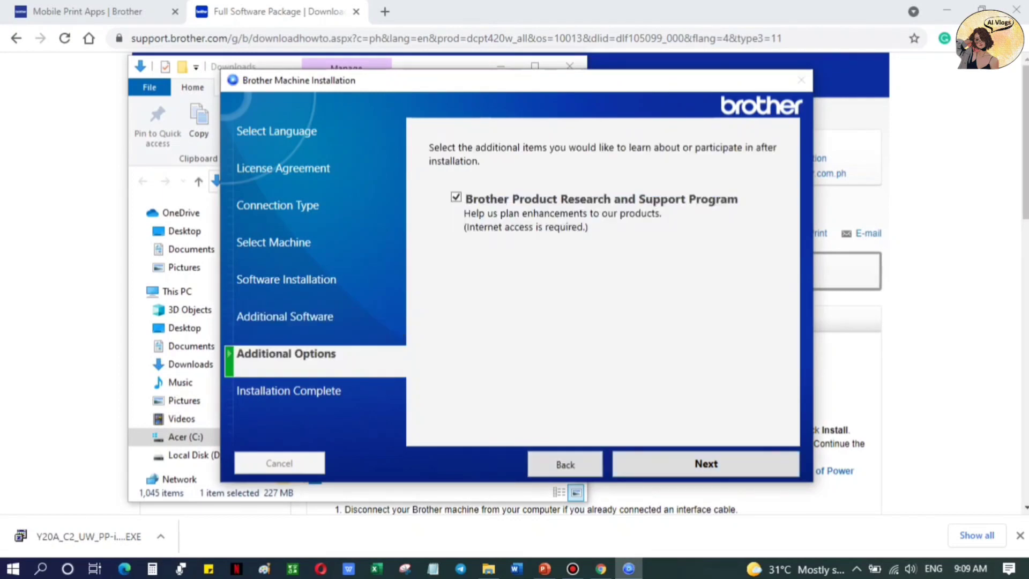
Step: Finish the driver installation, then launch Brother iPrint&Scan from Start and agree to its license
left_click(705, 463)
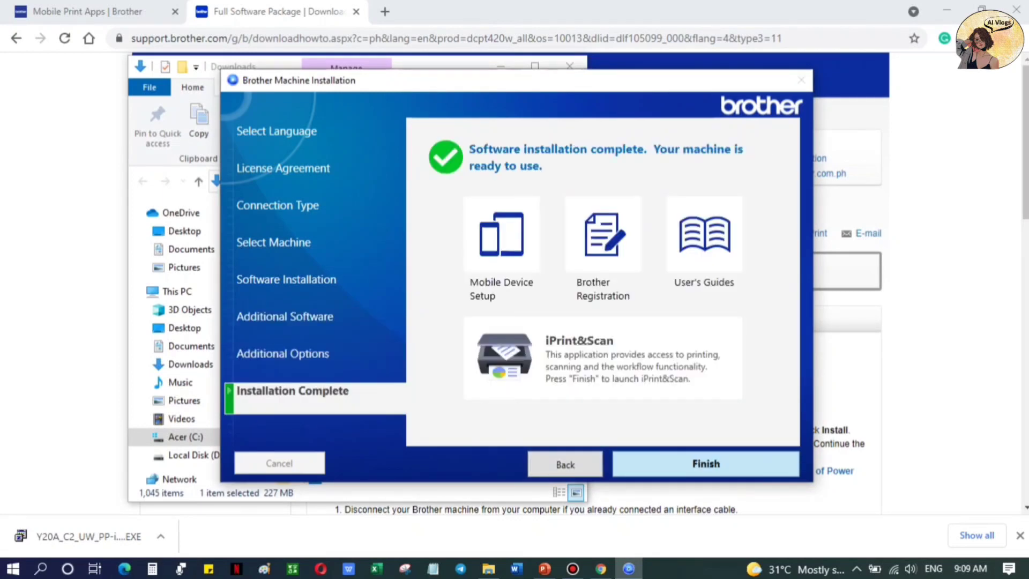
left_click(705, 463)
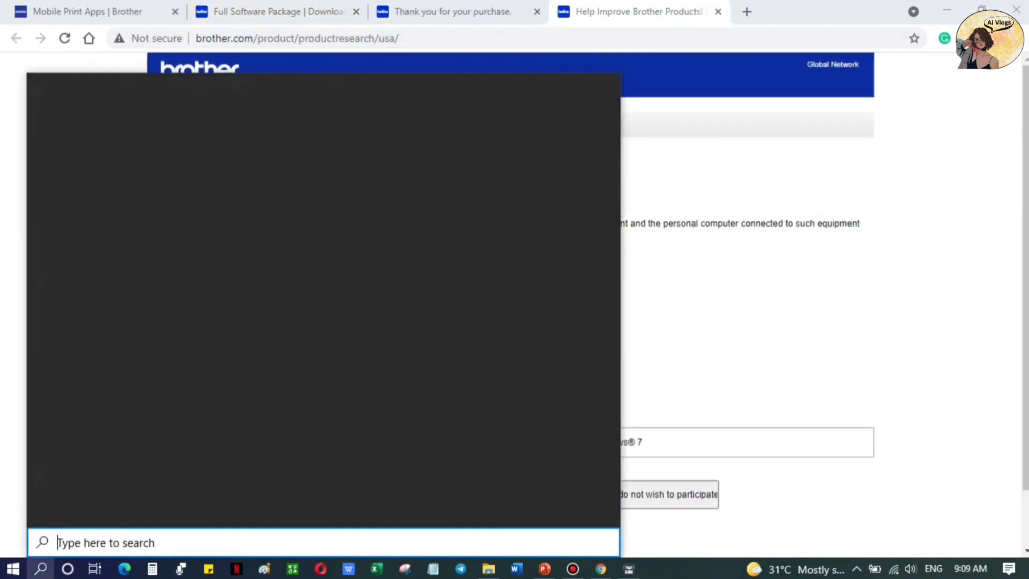
type("broth")
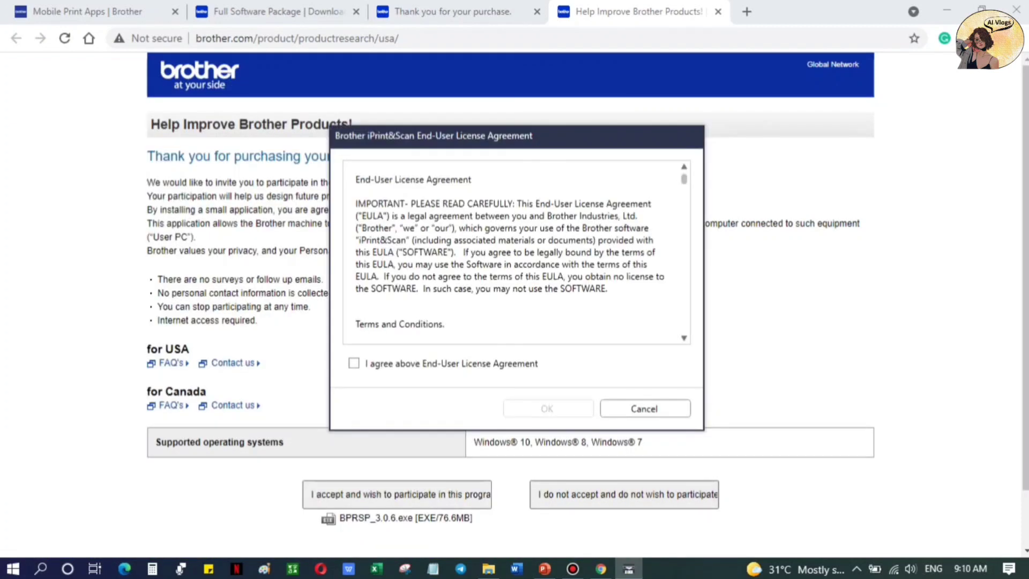
left_click(354, 363)
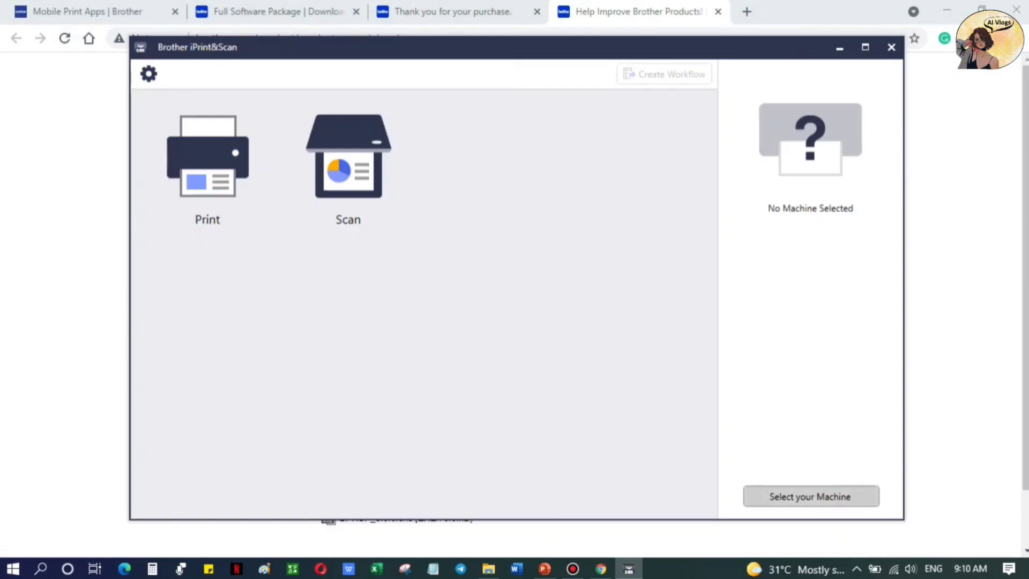
Step: Select the USB-connected DCP-T420W as iPrint&Scan's machine, accepting print-and-scan-only functionality
left_click(810, 497)
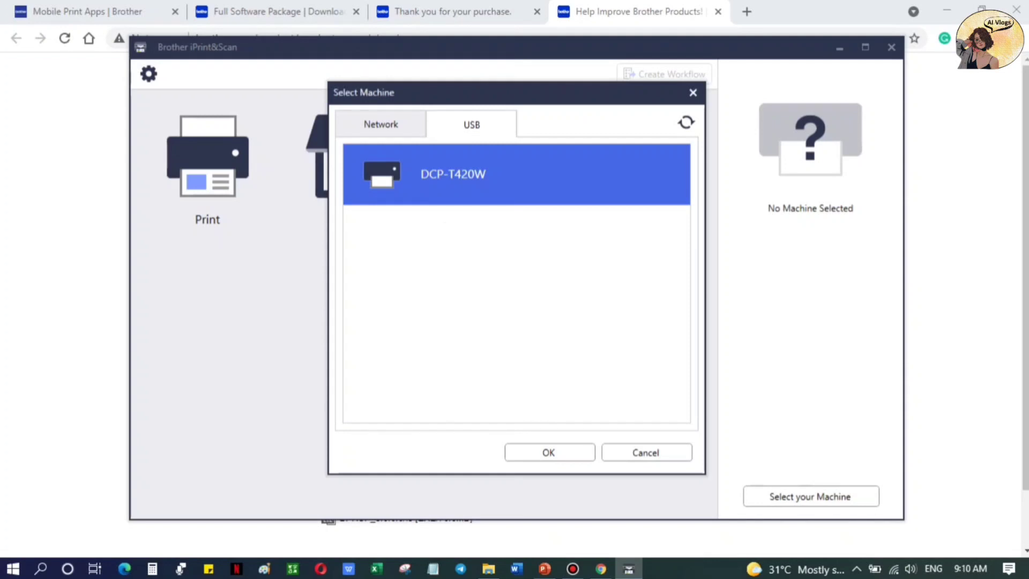
left_click(548, 452)
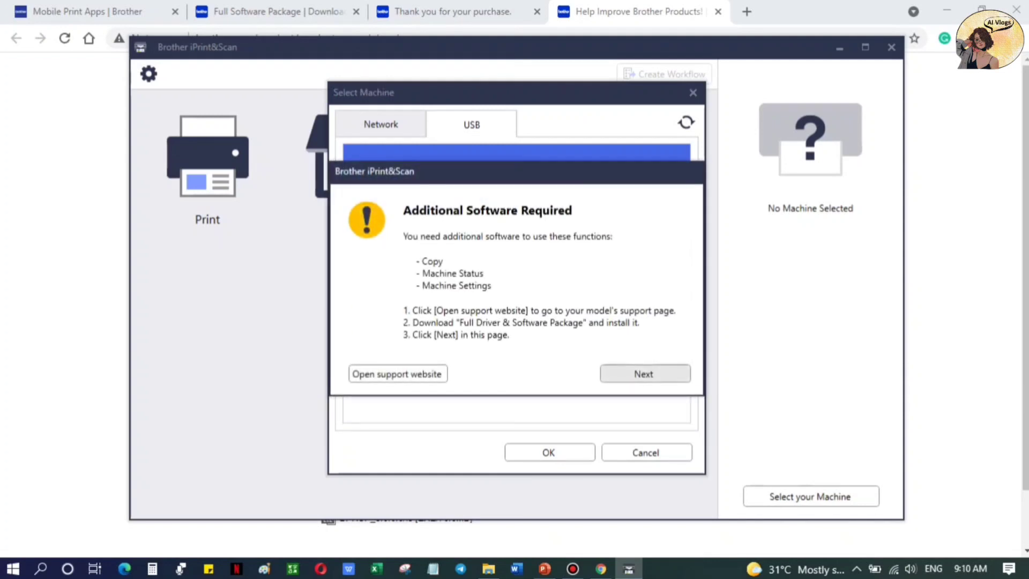
left_click(643, 373)
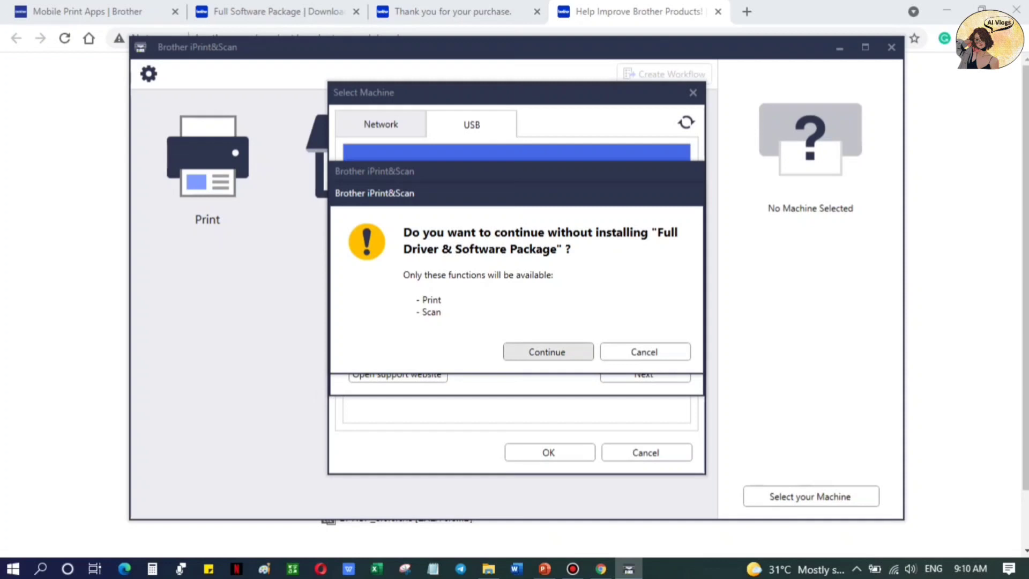
left_click(546, 351)
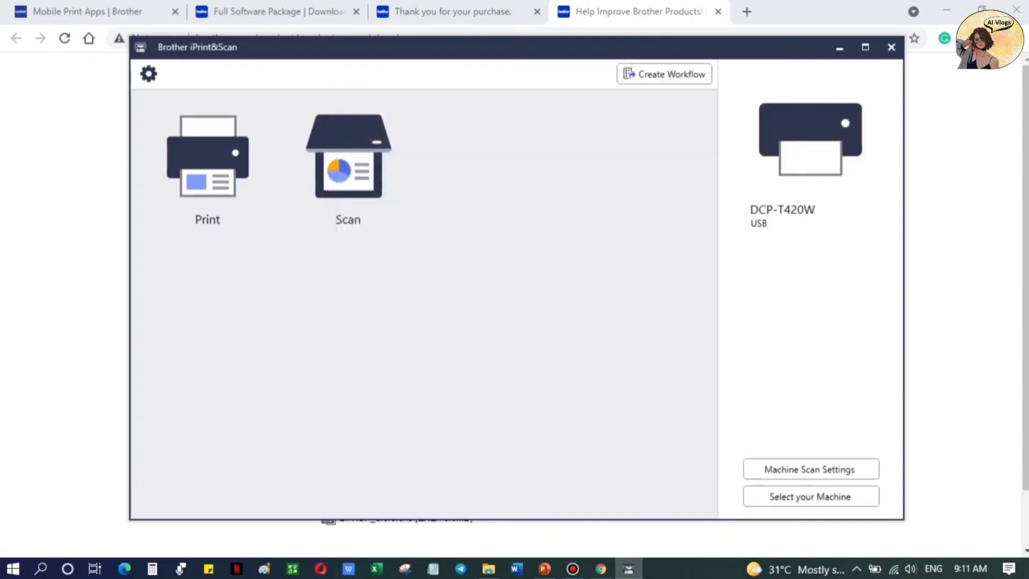
left_click(810, 496)
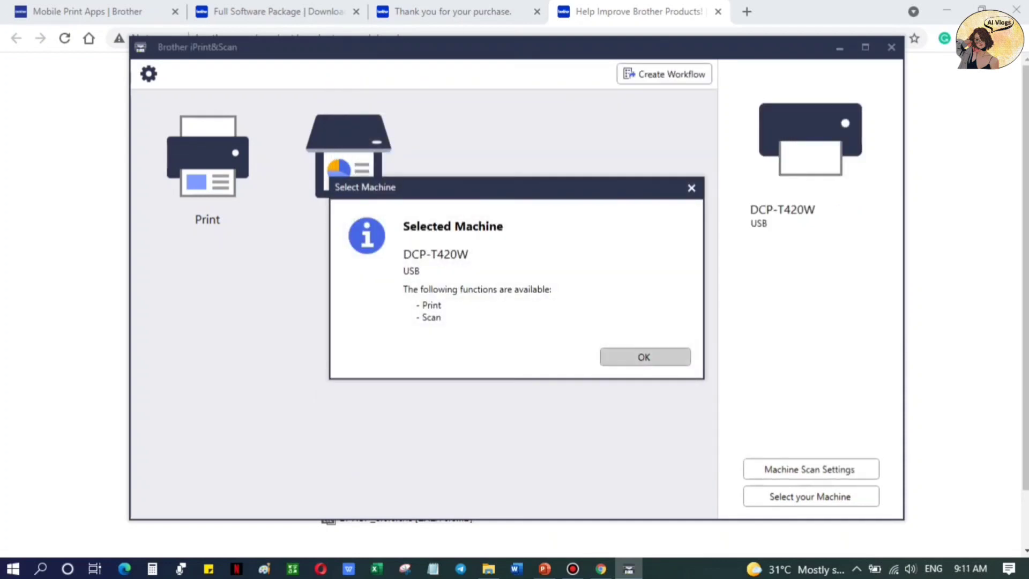
left_click(643, 356)
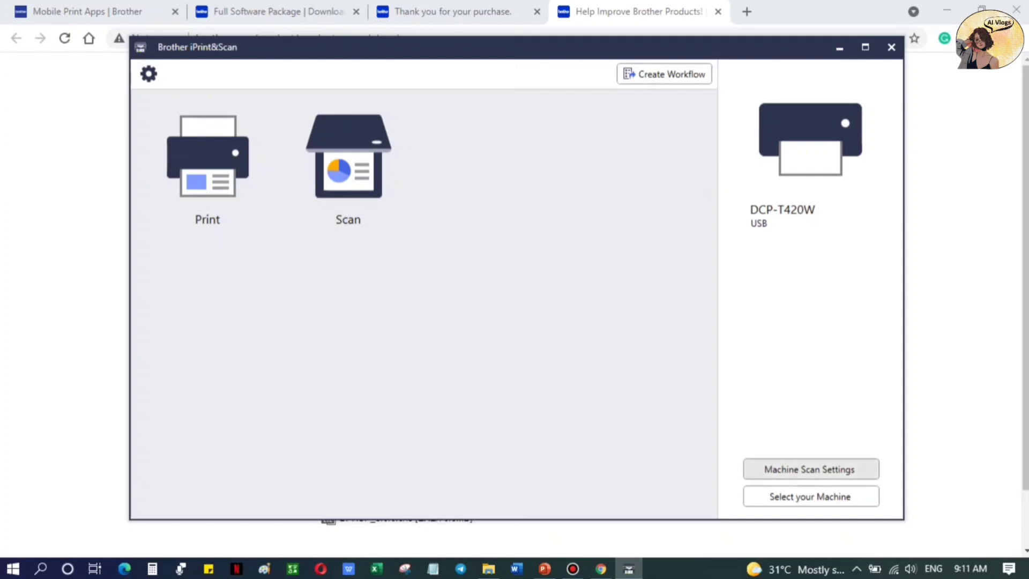
Step: Run the Machine Scan Settings wizard for the DCP-T420W through to Setup completed
left_click(348, 157)
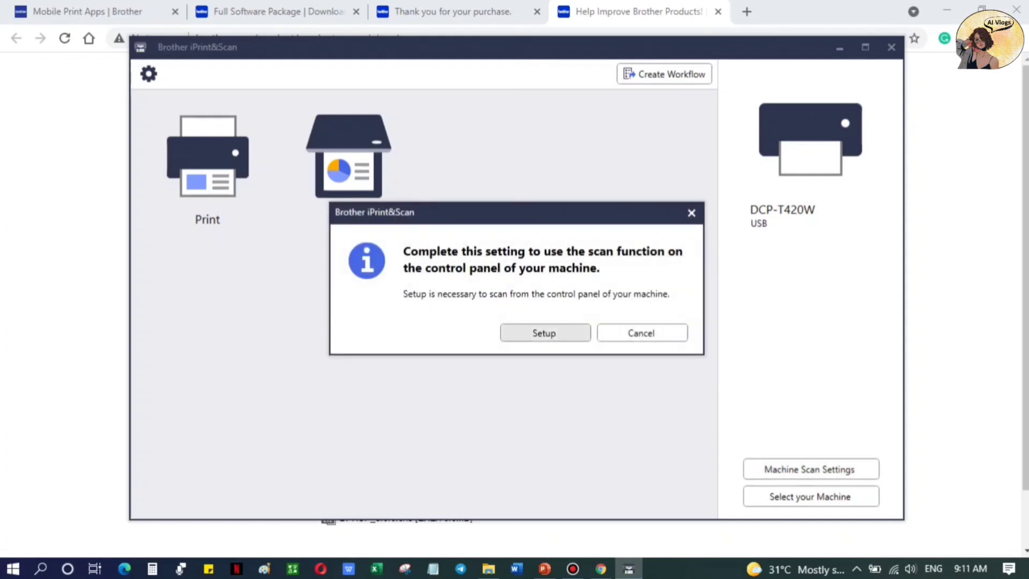
left_click(641, 333)
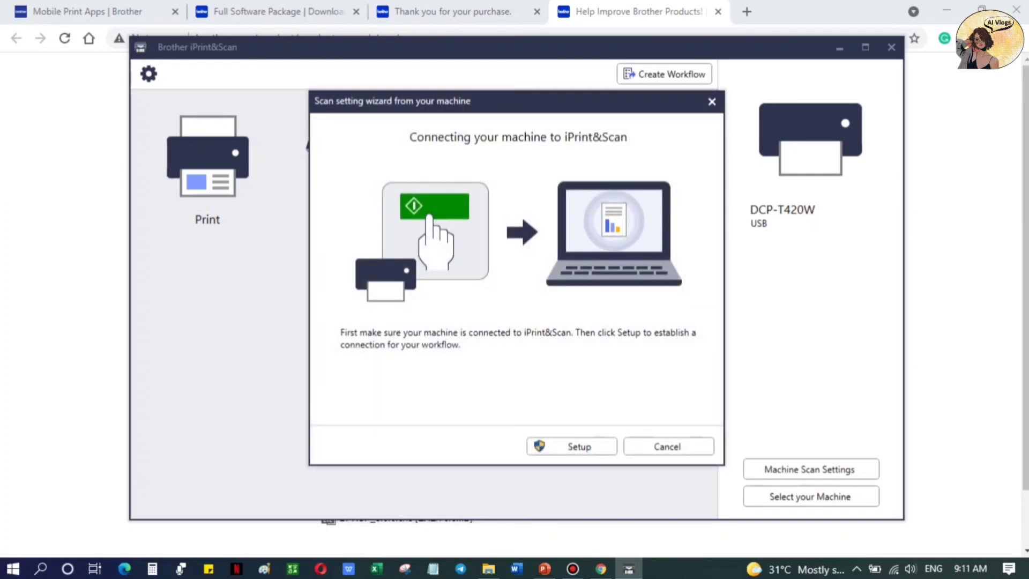
left_click(571, 447)
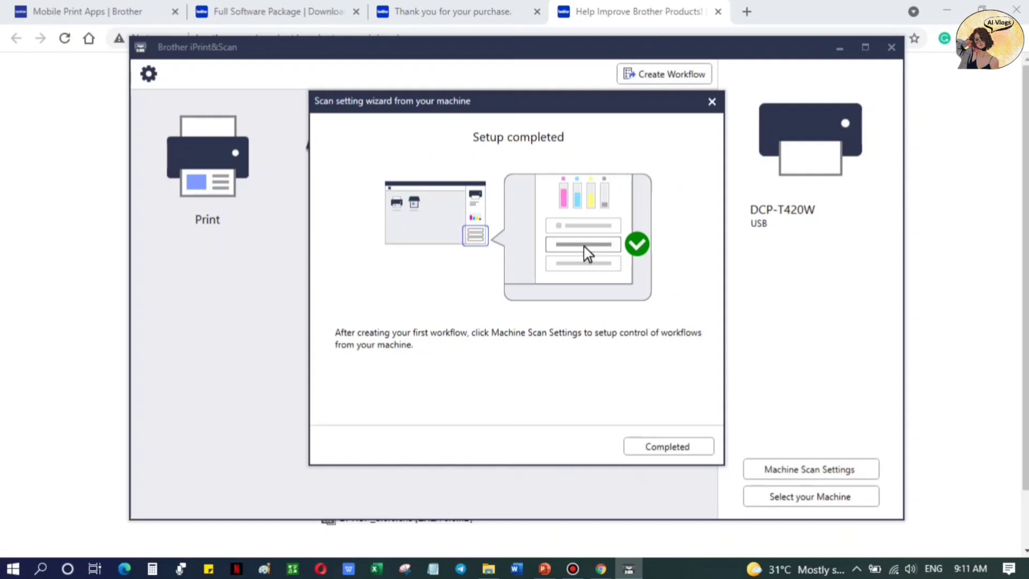
left_click(667, 446)
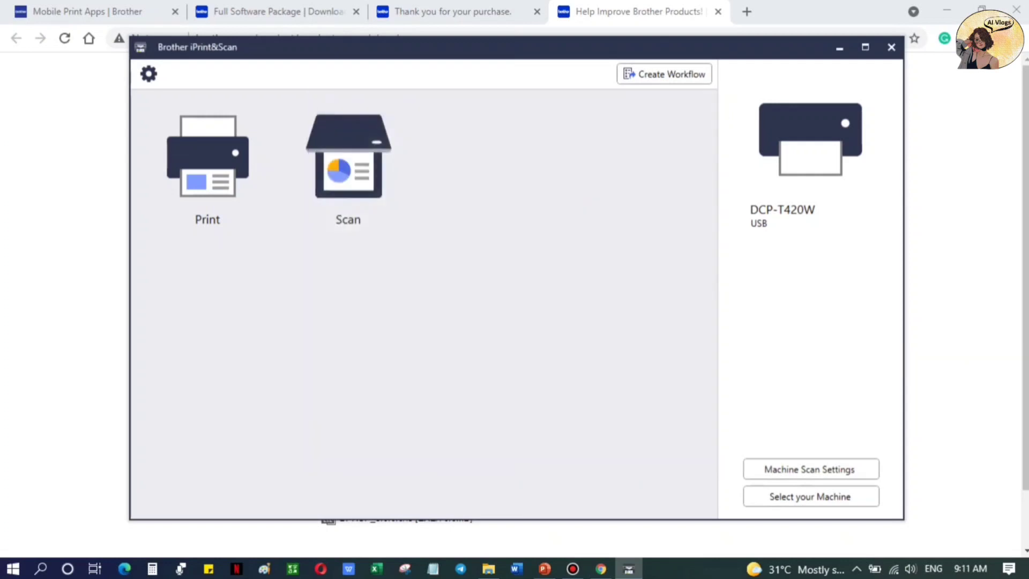
Step: Open Word's File > Print view for SUBSCRIBE, then return to iPrint&Scan
left_click(515, 568)
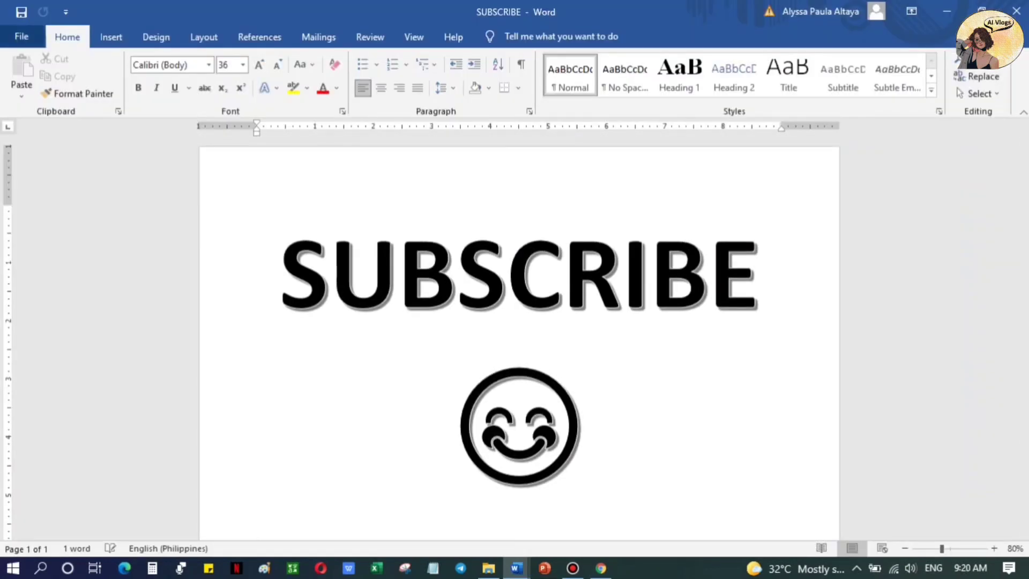
left_click(21, 36)
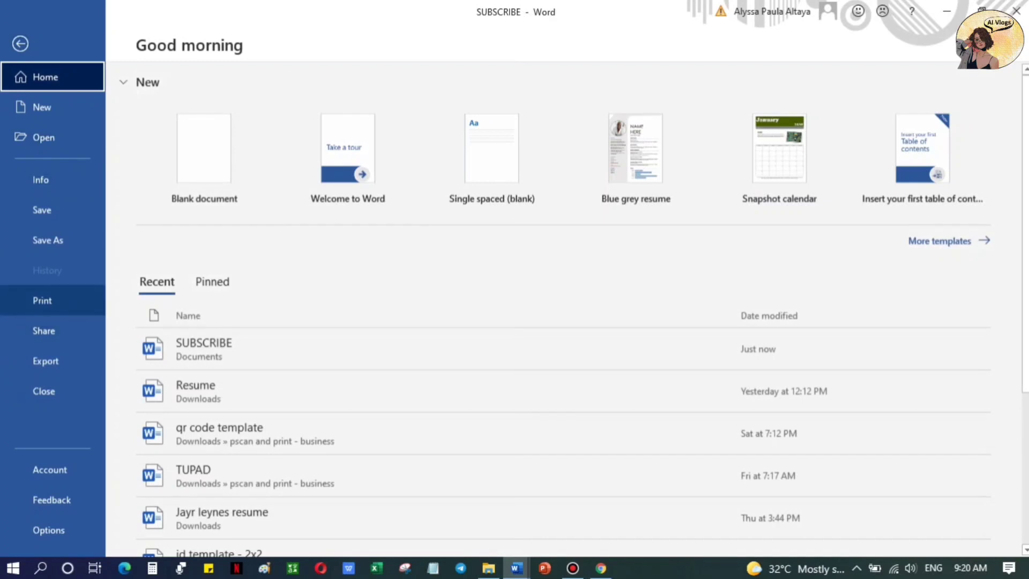
left_click(42, 300)
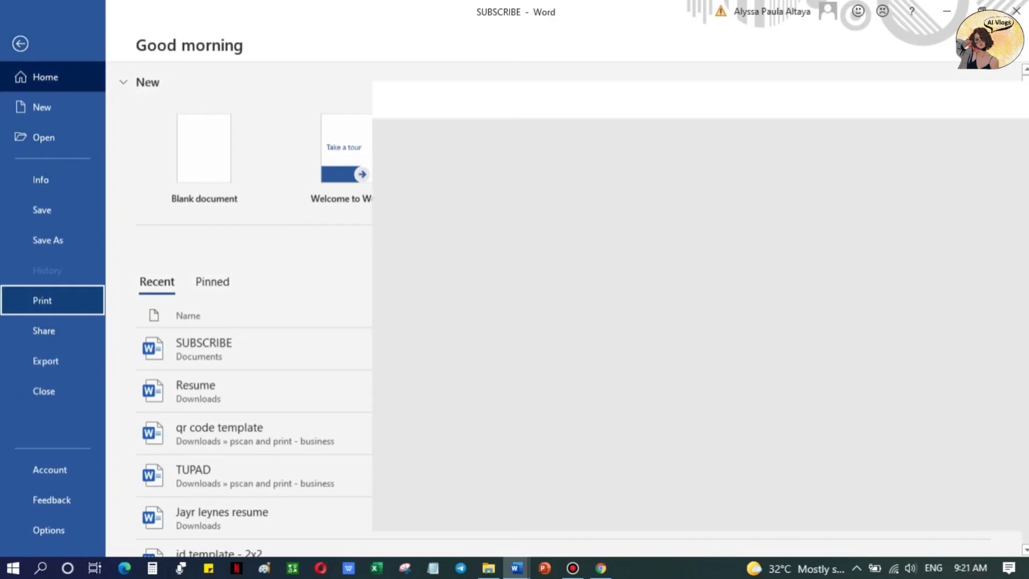
left_click(41, 300)
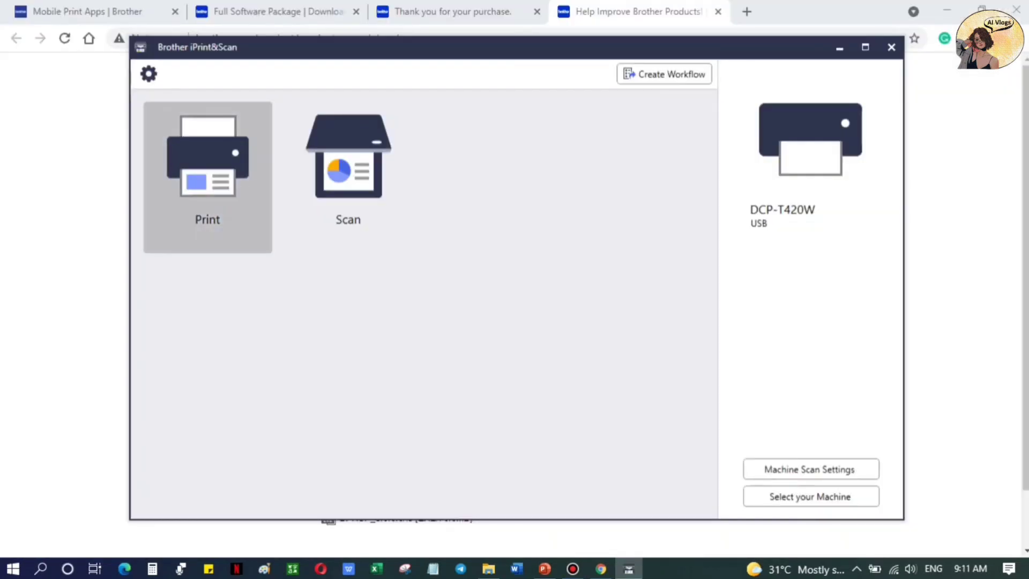
Step: Print SUBSCRIBE.docx as a document from iPrint&Scan to the DCP-T420W
left_click(206, 164)
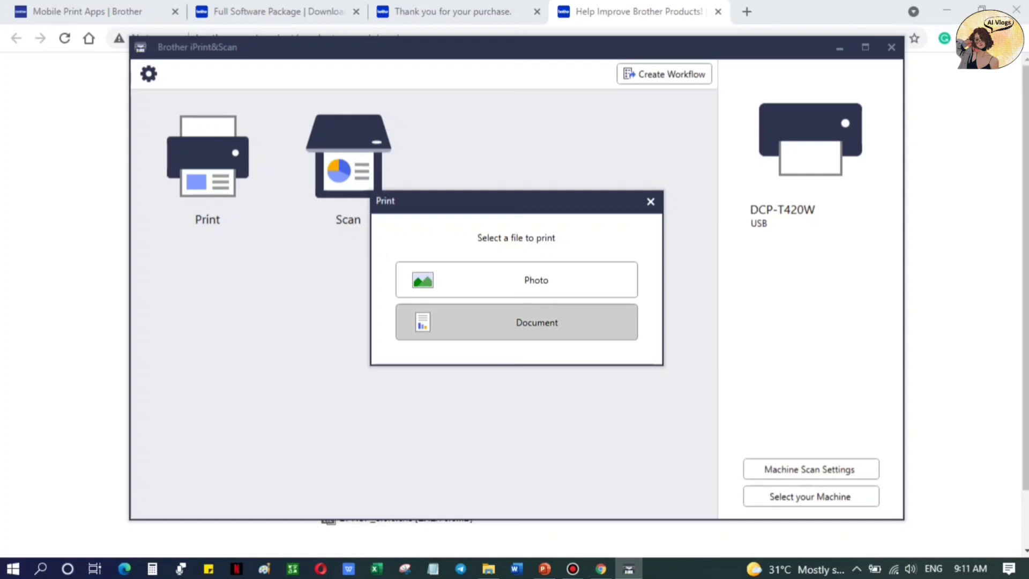
left_click(516, 322)
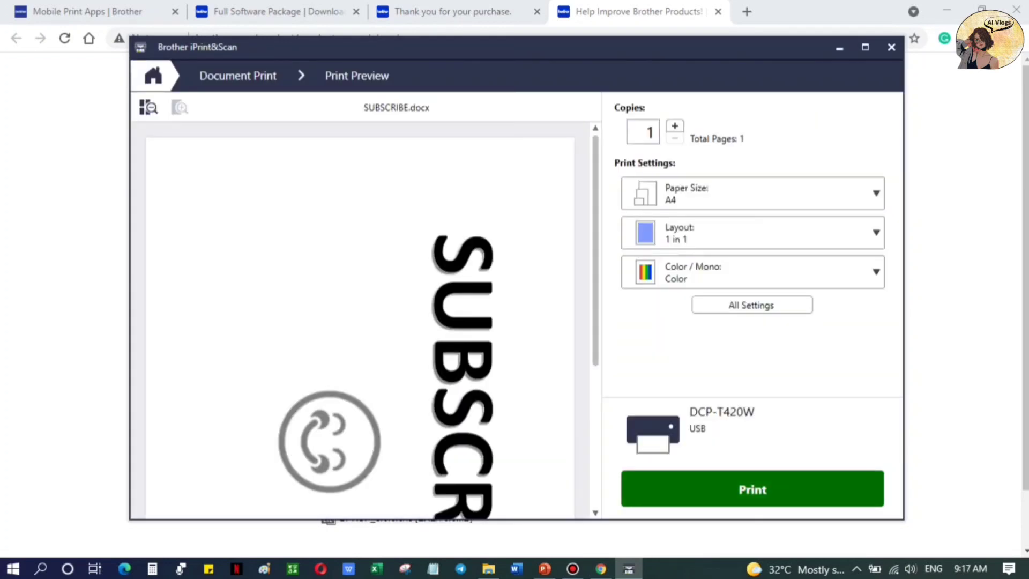
left_click(752, 489)
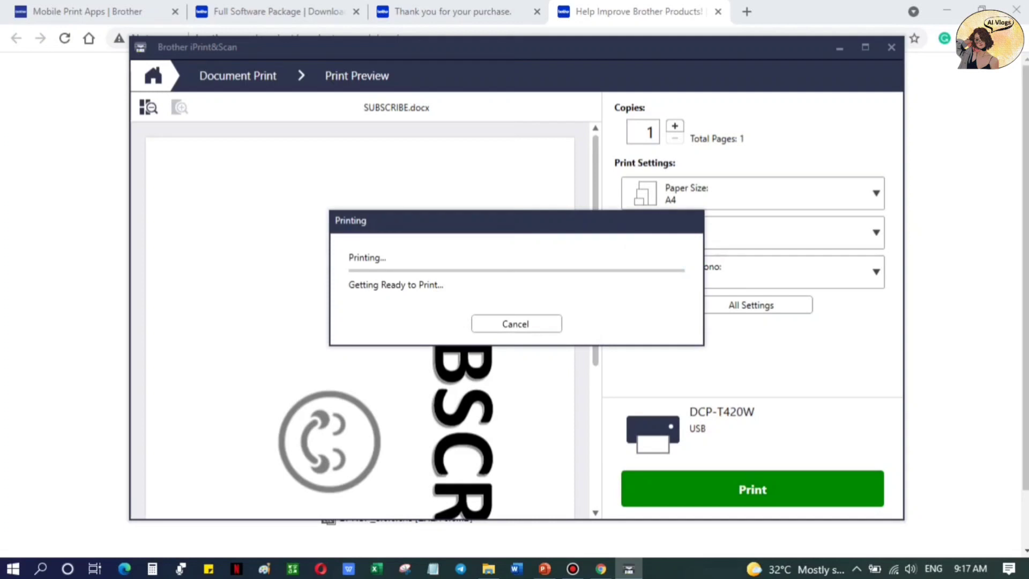